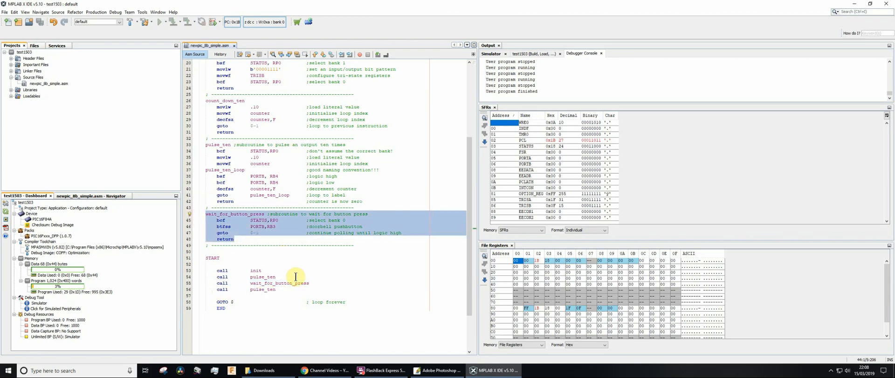
# Step: Set a breakpoint on the call wait_for_button_press line in the editor gutter
pyautogui.click(263, 277)
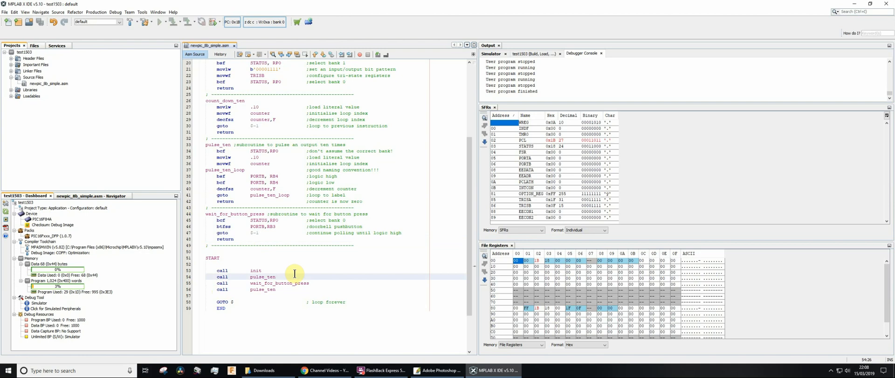
pyautogui.moveTo(293, 221)
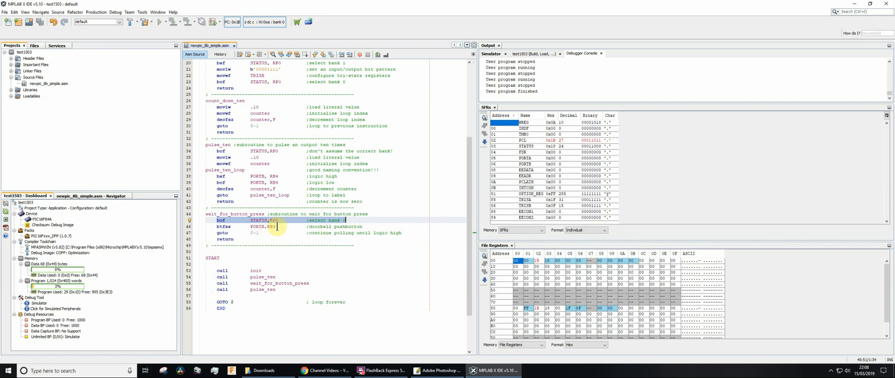
pyautogui.moveTo(345, 231)
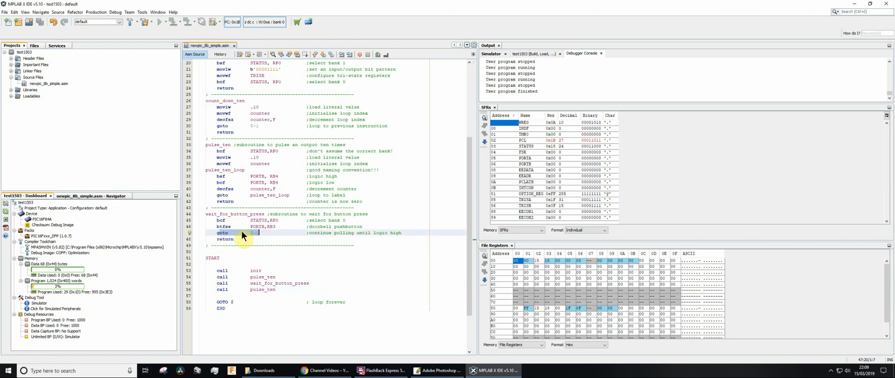
pyautogui.moveTo(253, 238)
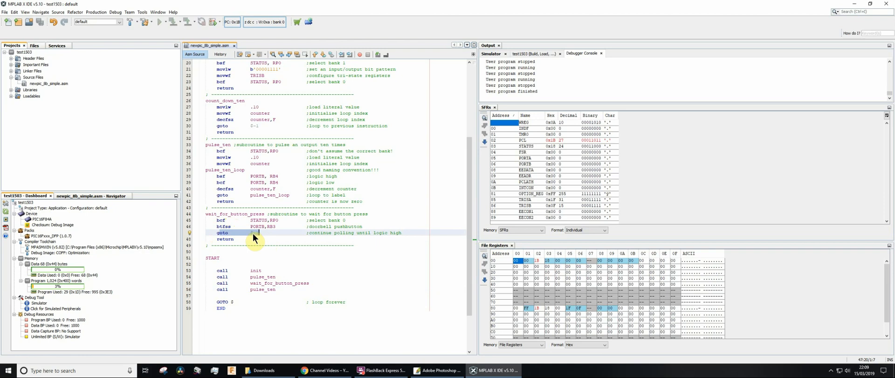
pyautogui.click(276, 277)
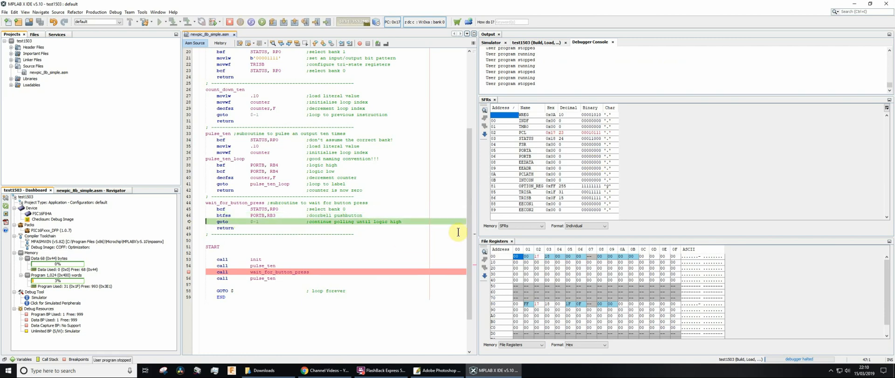
pyautogui.moveTo(596, 162)
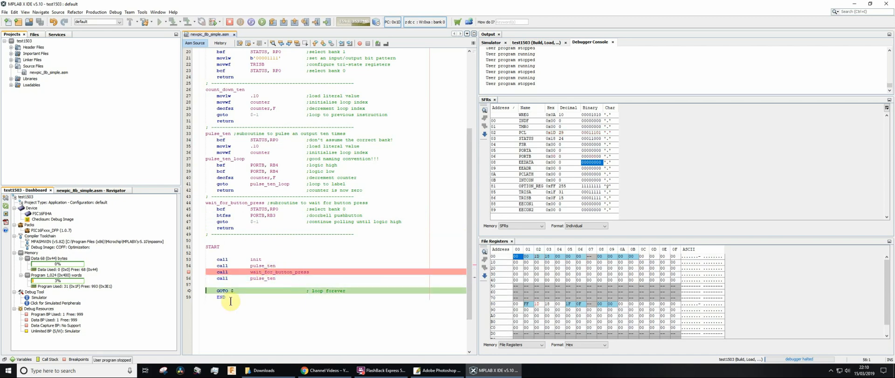
pyautogui.moveTo(261, 297)
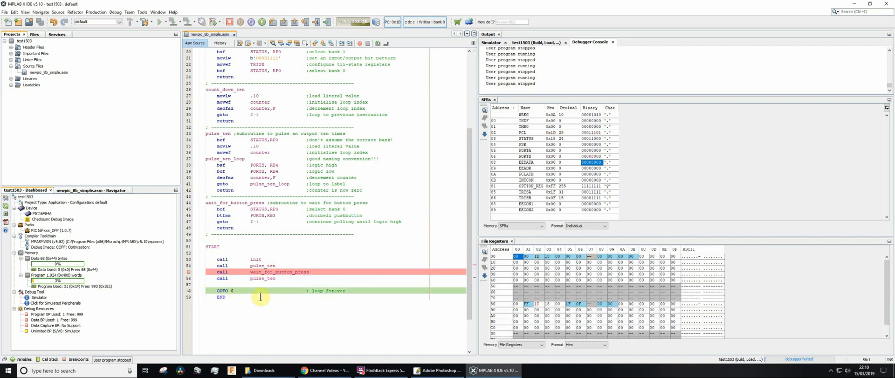
pyautogui.moveTo(392, 339)
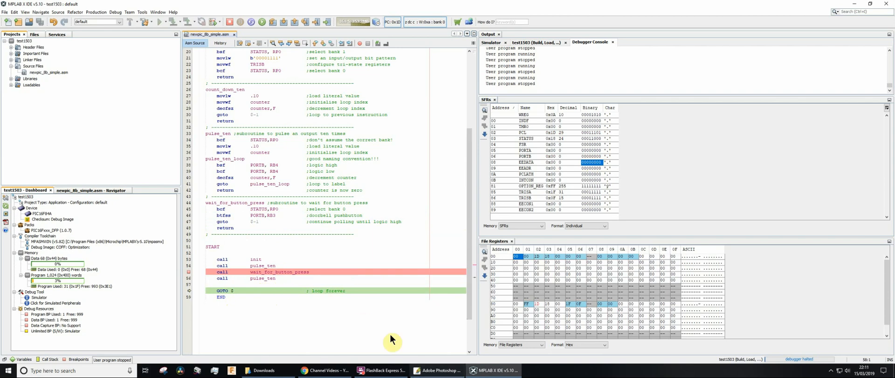